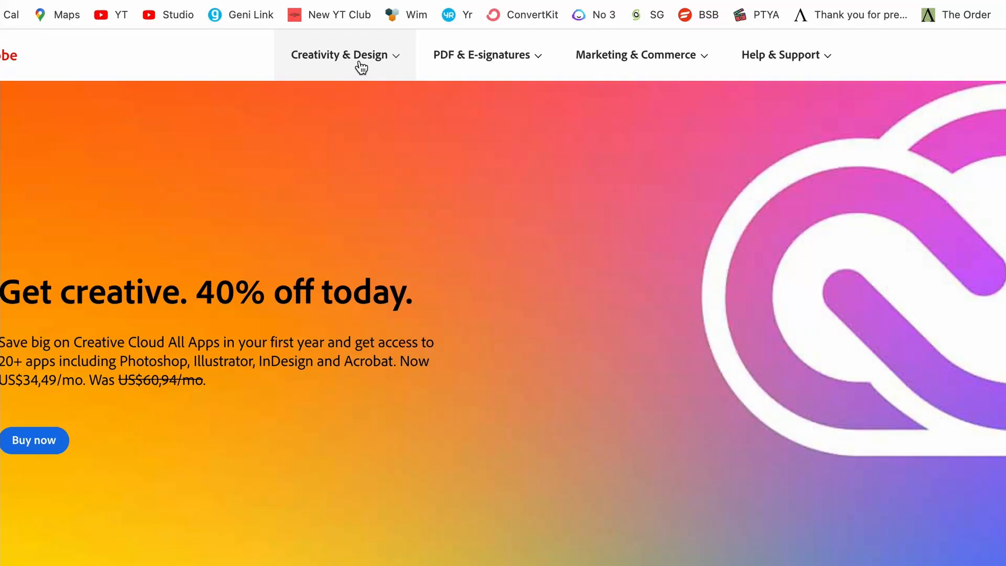
Step: Show the Creativity & Design menu listing Creative Cloud plans and featured products
left_click(340, 54)
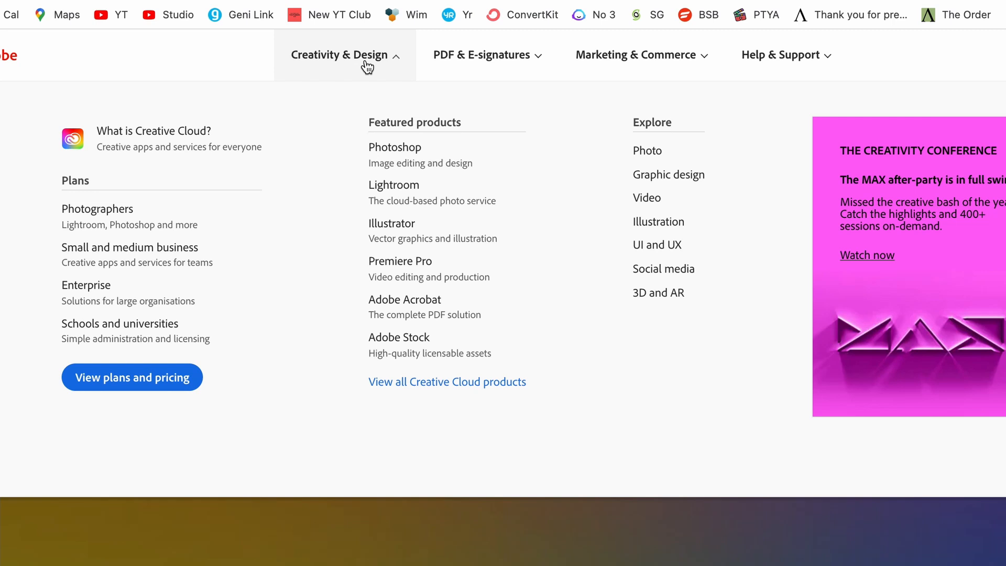
mouse_move(403, 231)
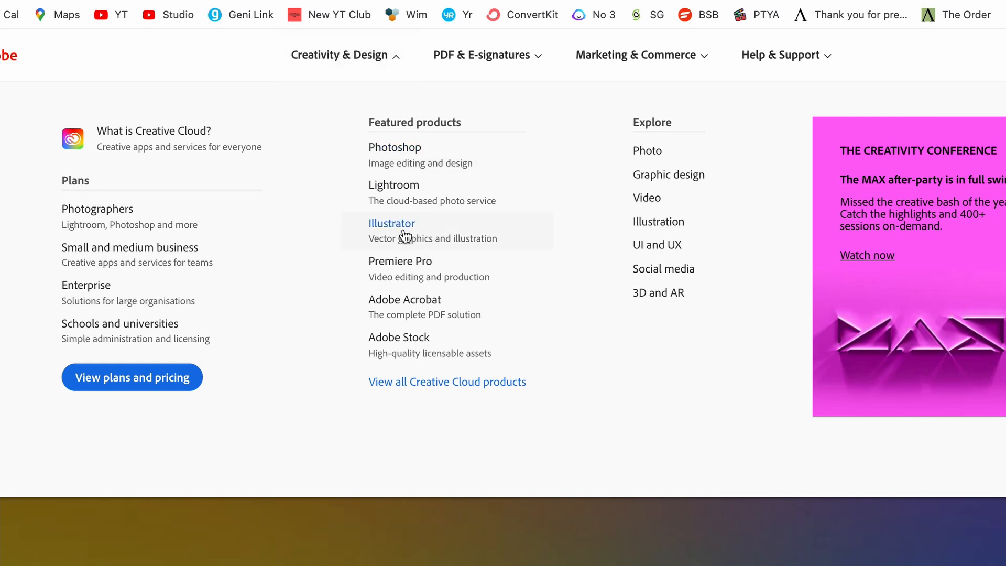
mouse_move(399, 236)
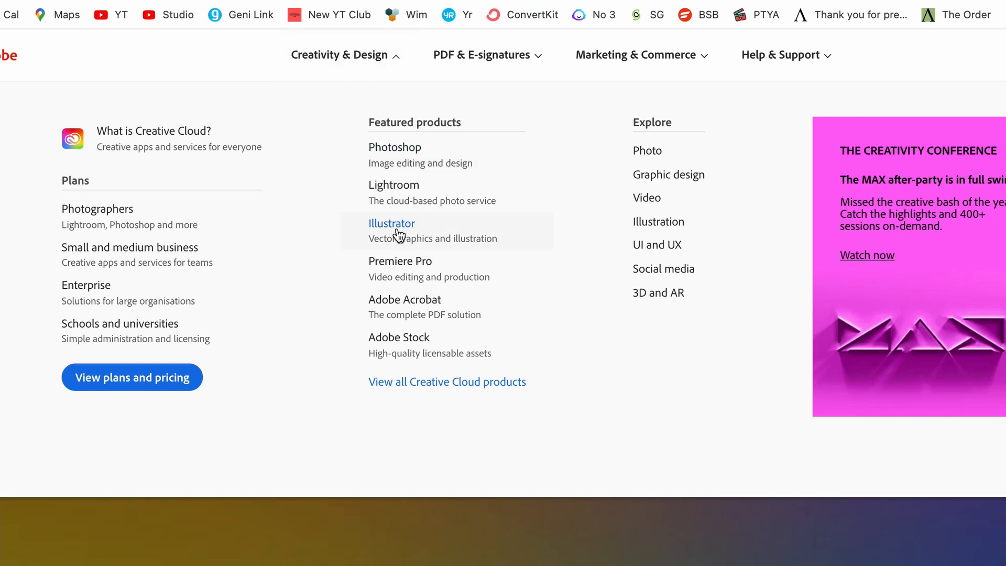
Step: Go to the Adobe Illustrator product page and review its 40% off offer
left_click(391, 223)
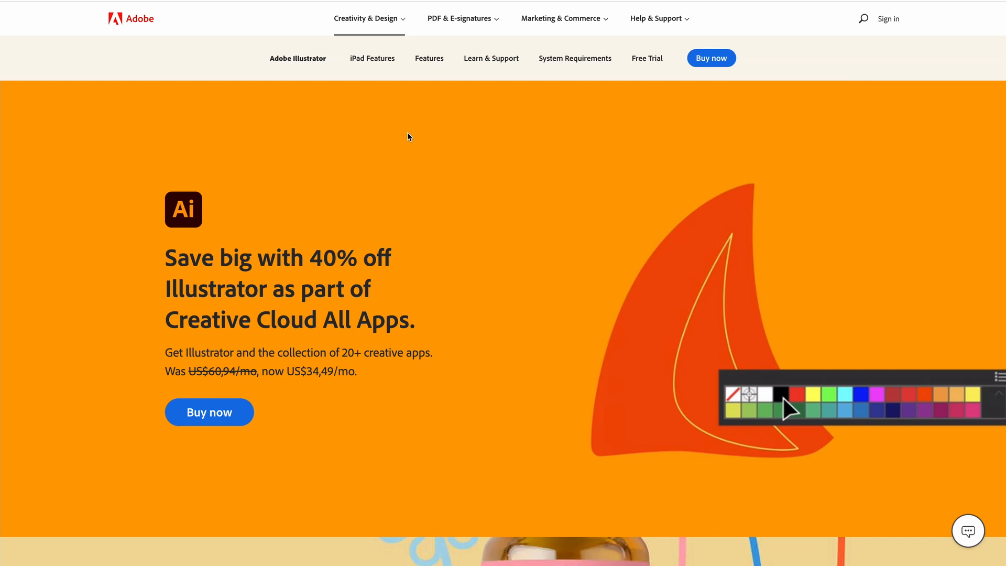
scroll("down", 3)
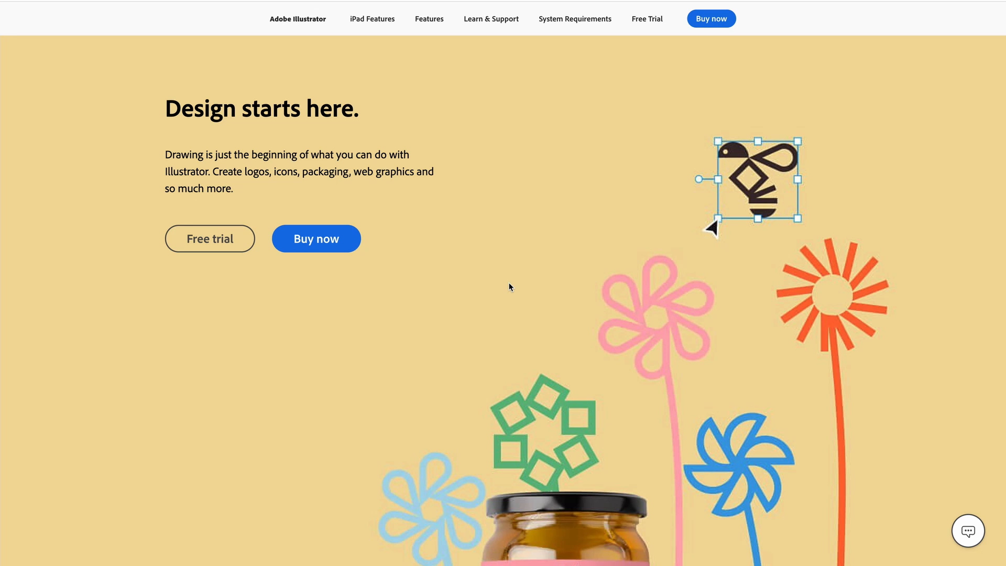
mouse_move(647, 19)
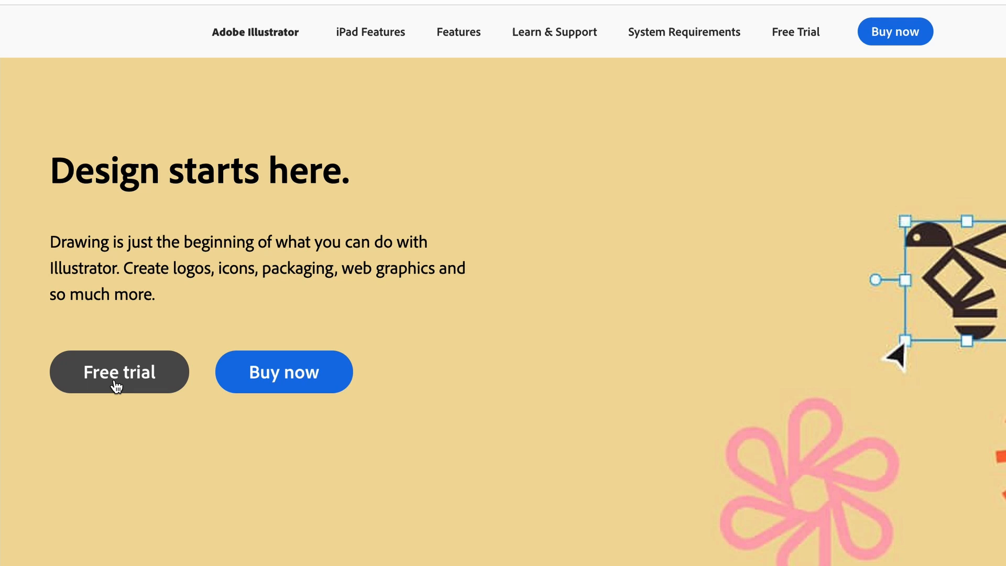
mouse_move(795, 32)
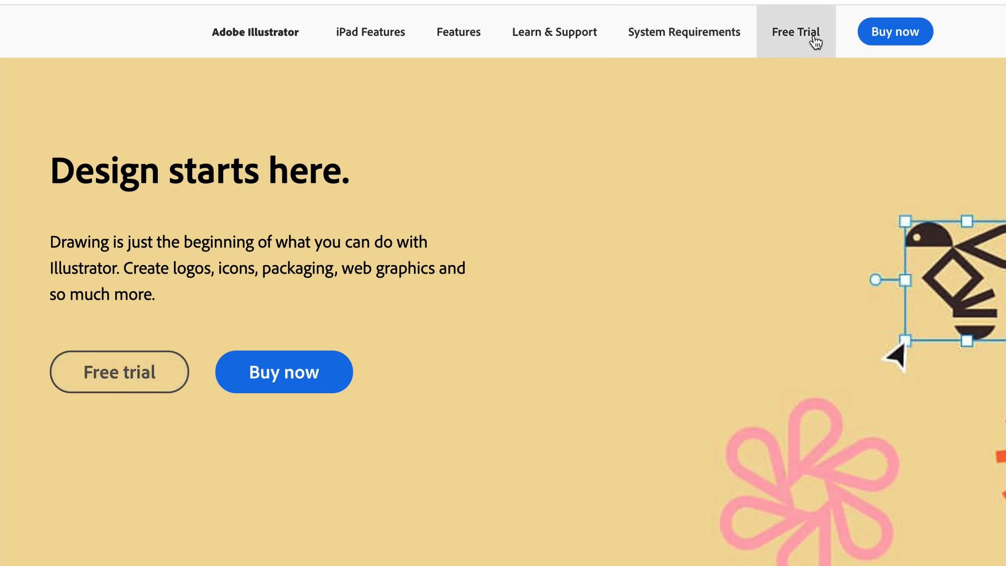
Step: Show the free trial page comparing Creative Cloud All Apps and Illustrator 7-day trials
left_click(795, 31)
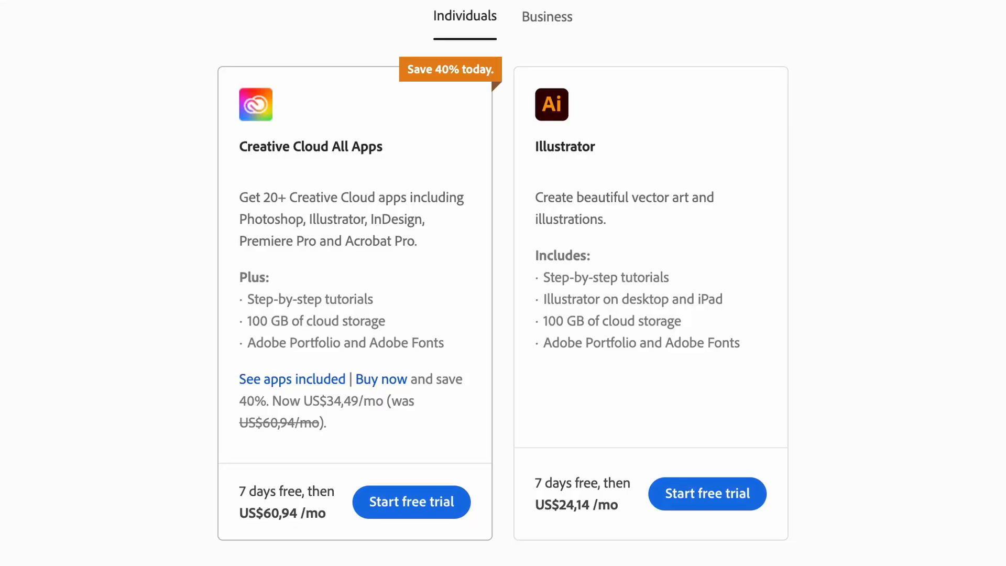
mouse_move(352, 169)
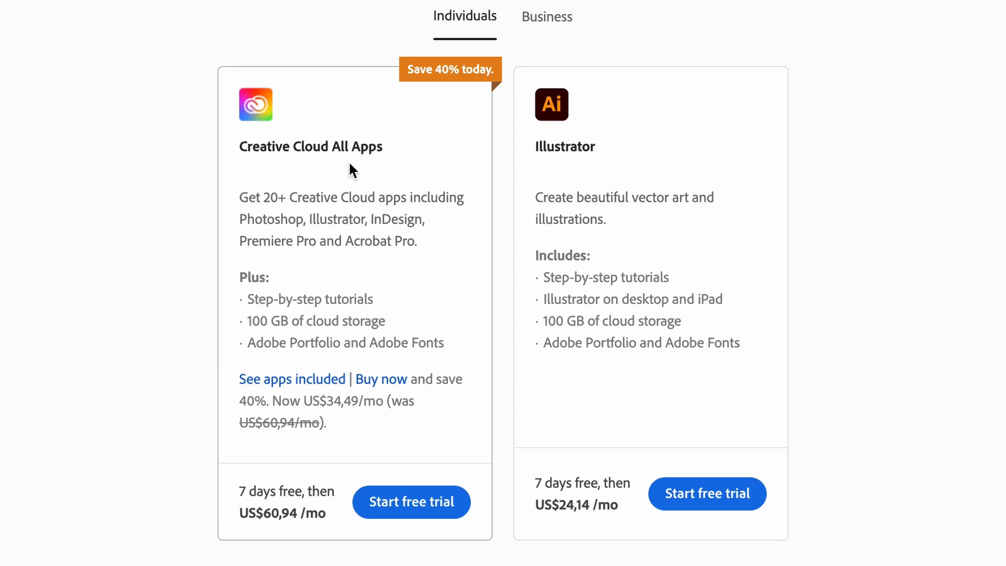
mouse_move(604, 242)
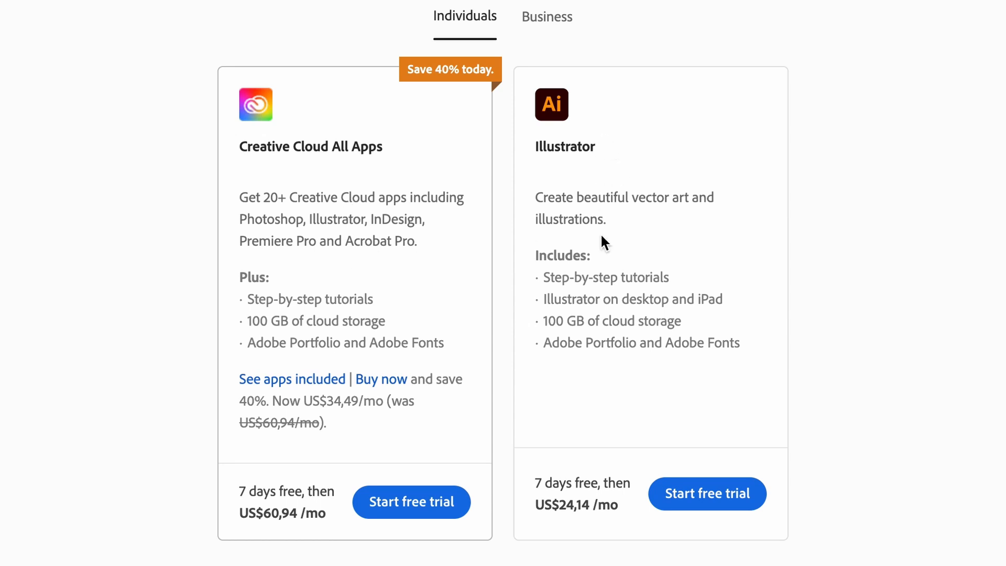
mouse_move(598, 298)
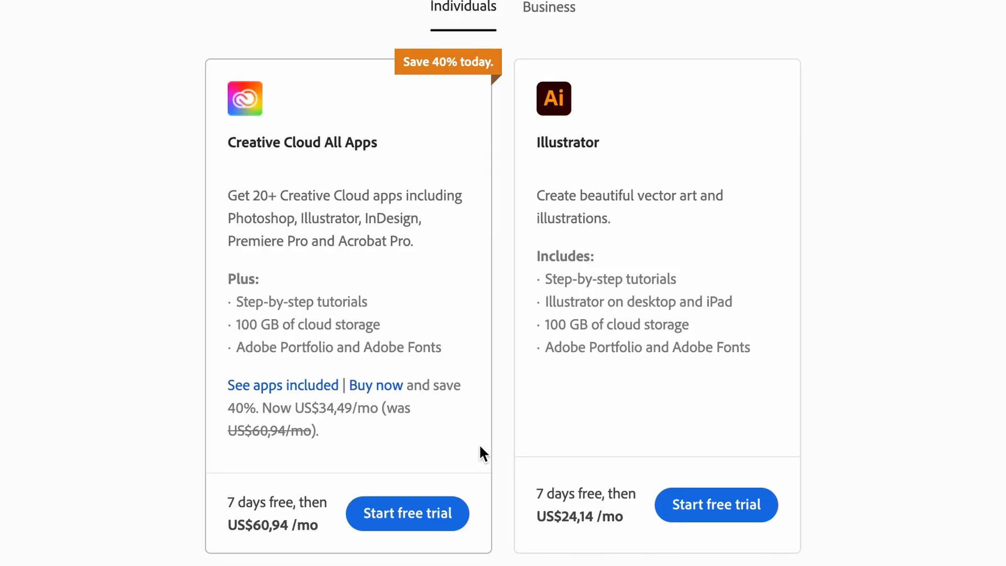
mouse_move(483, 373)
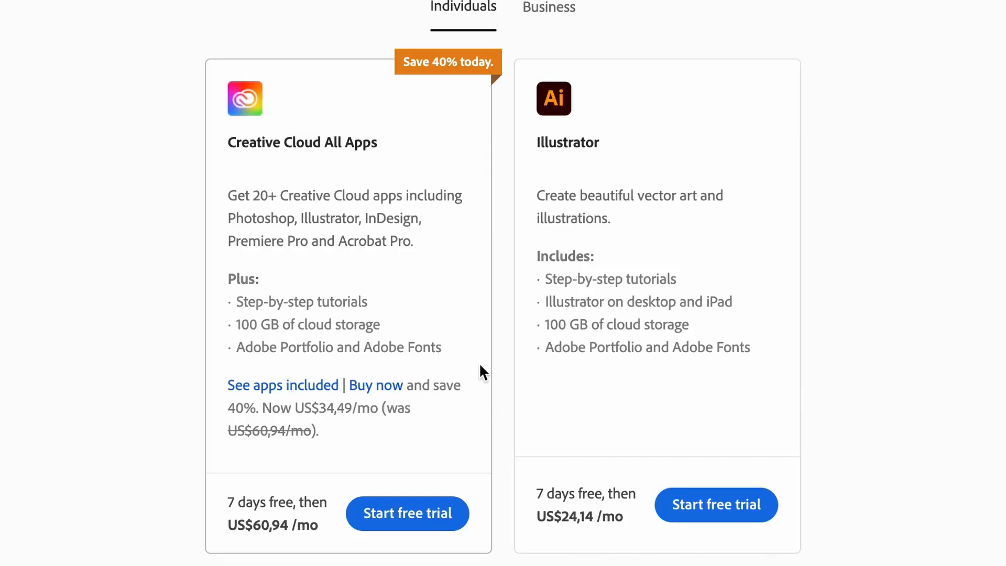
mouse_move(456, 307)
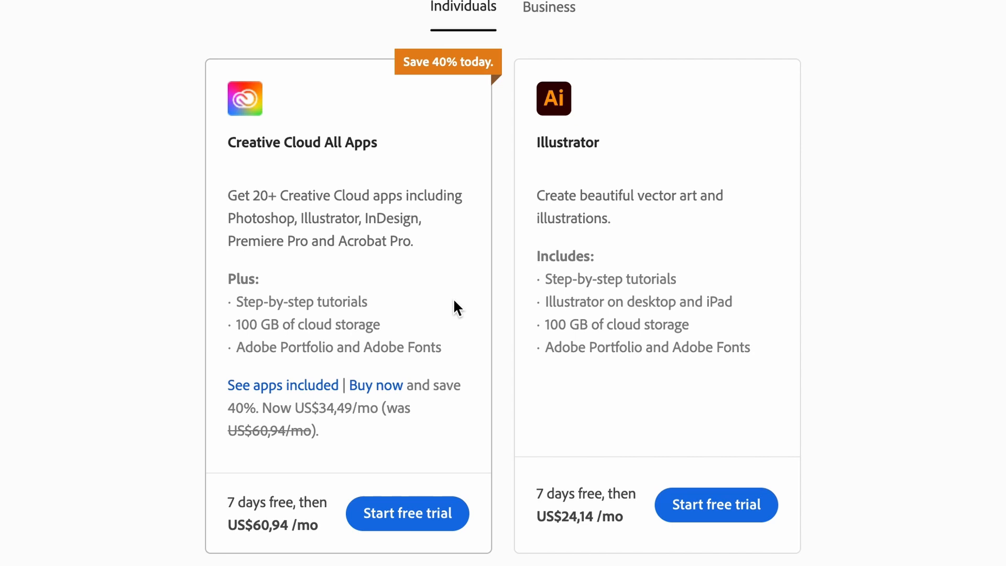
mouse_move(406, 514)
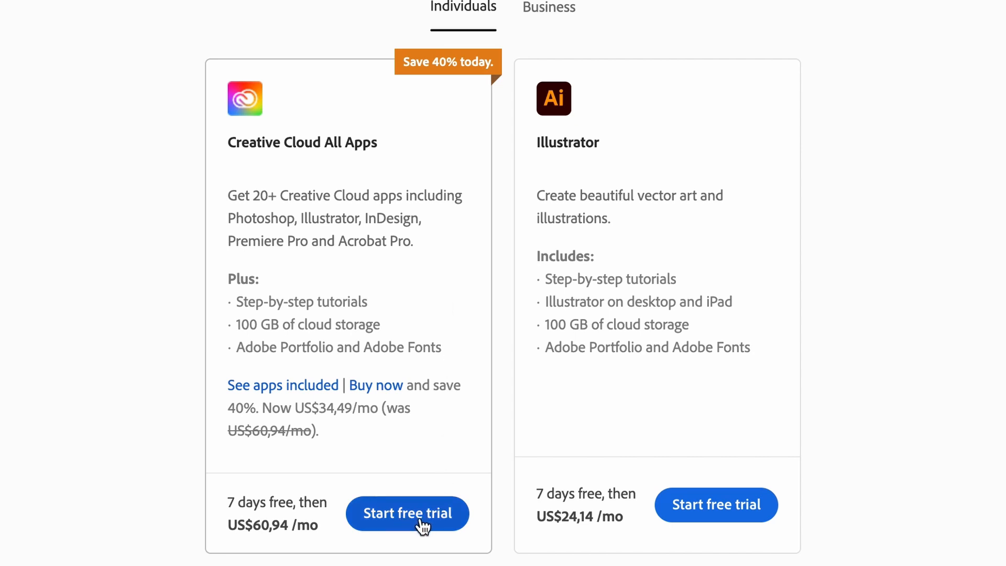
Step: Start the Creative Cloud All Apps 7-day trial checkout and highlight the Starting 08 Dec billing line
left_click(407, 514)
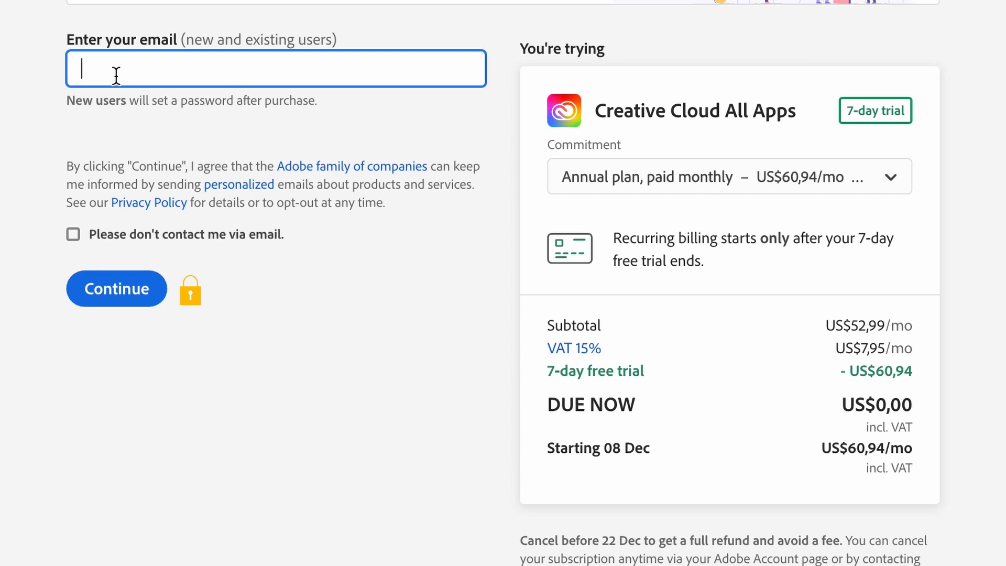
mouse_move(302, 81)
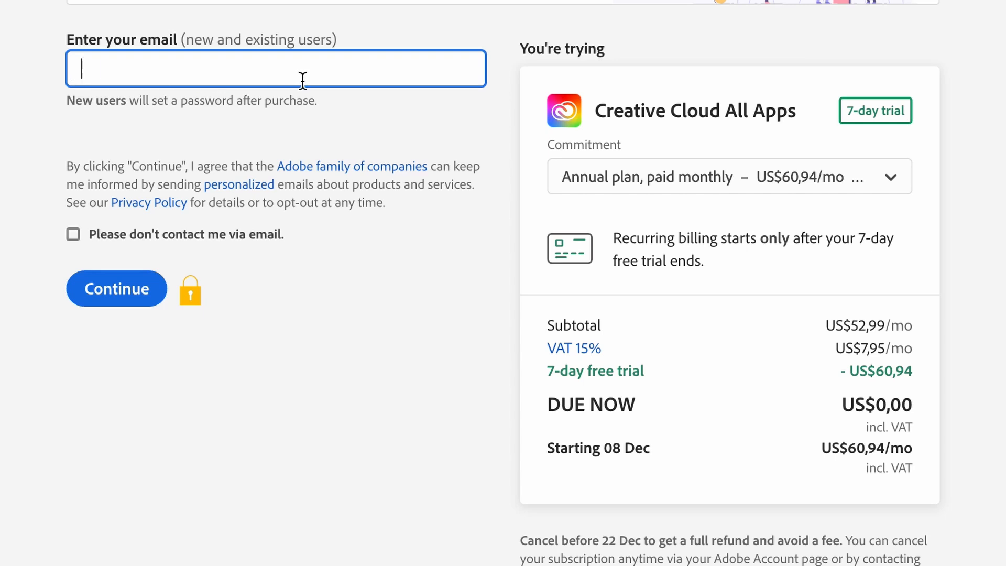
mouse_move(409, 56)
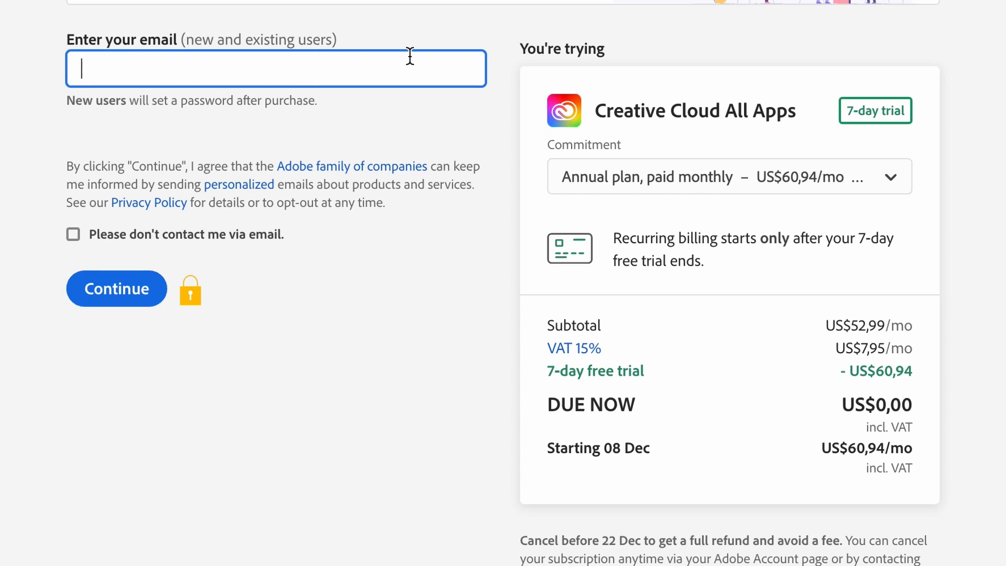
mouse_move(782, 211)
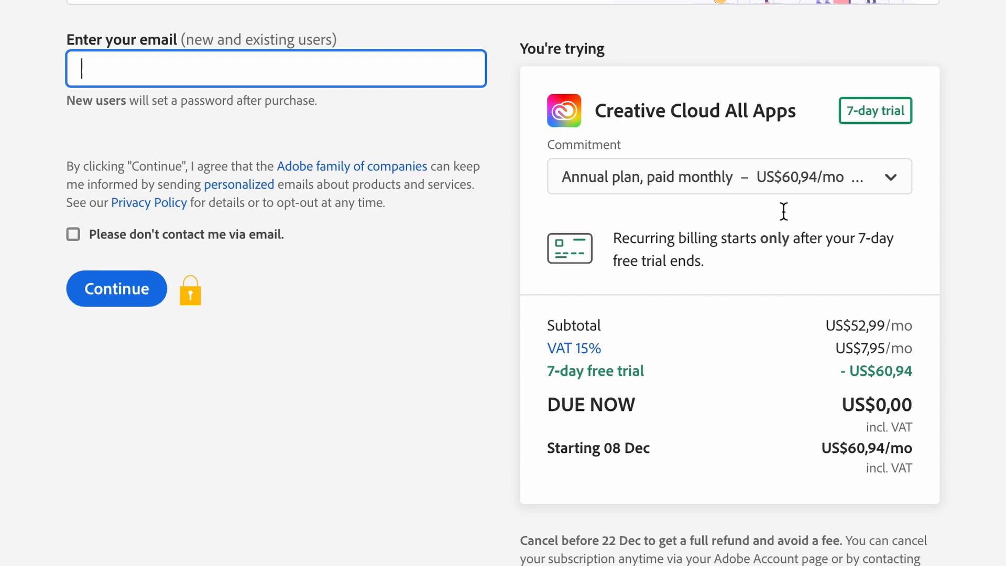
mouse_move(884, 136)
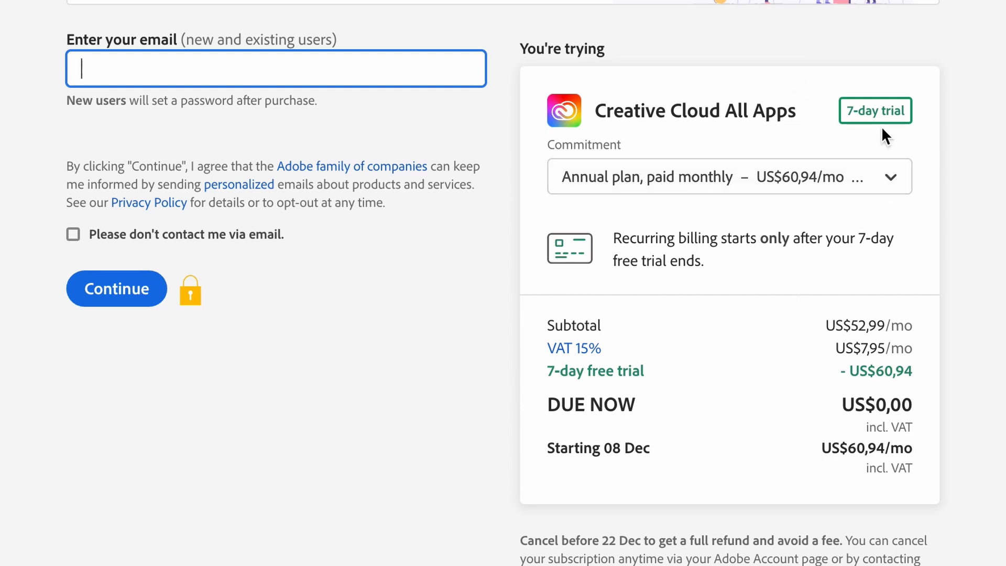
mouse_move(915, 125)
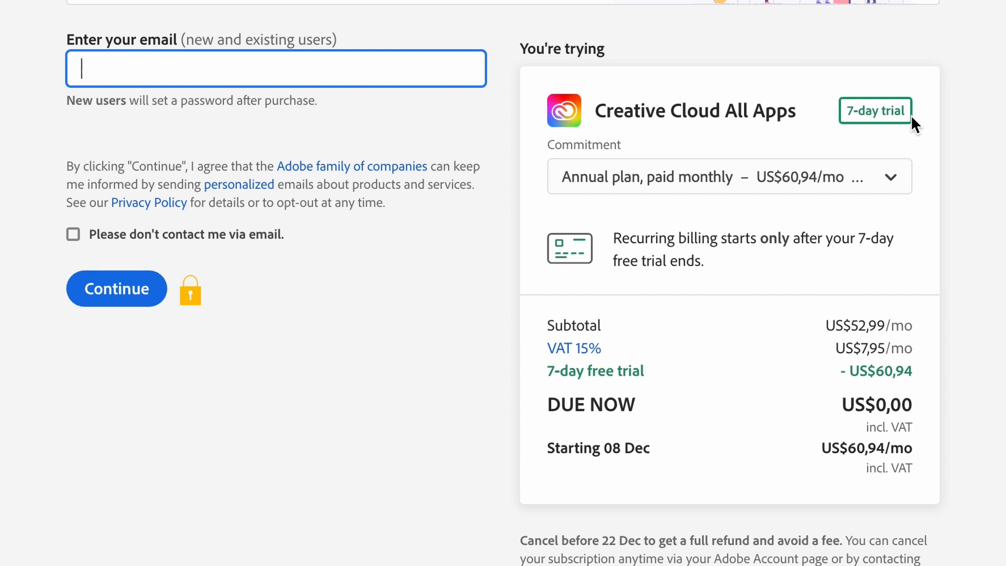
mouse_move(703, 306)
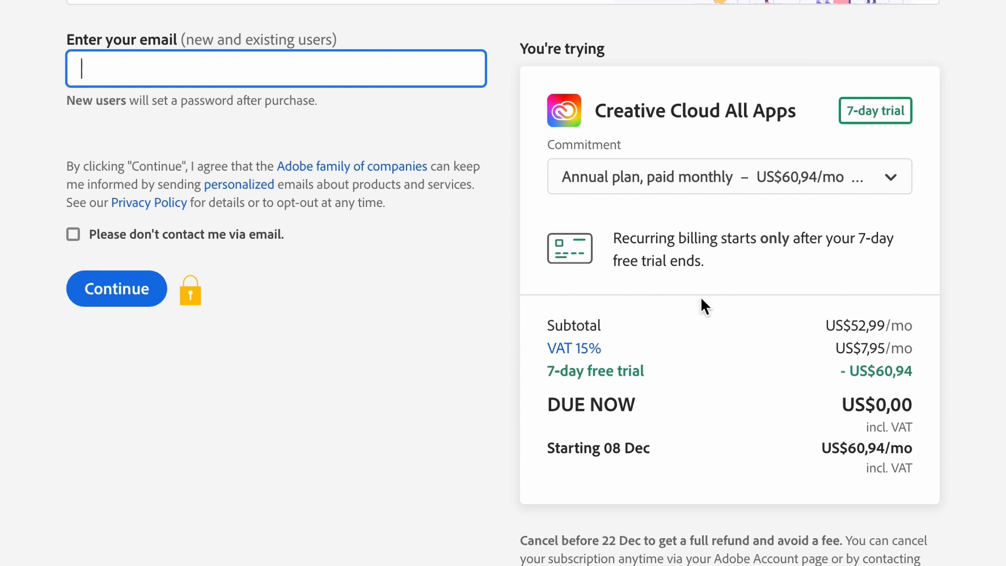
mouse_move(775, 428)
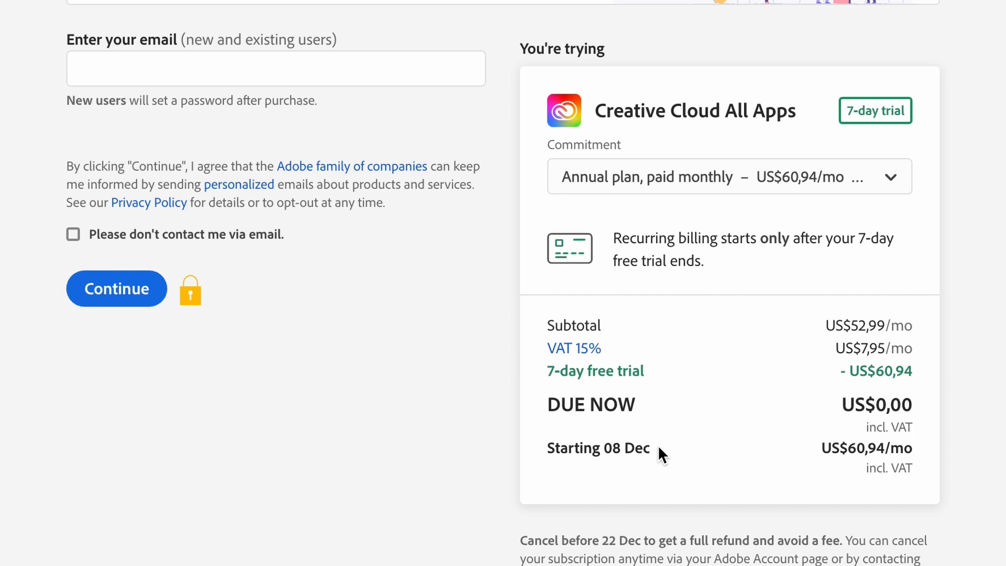
double_click(597, 447)
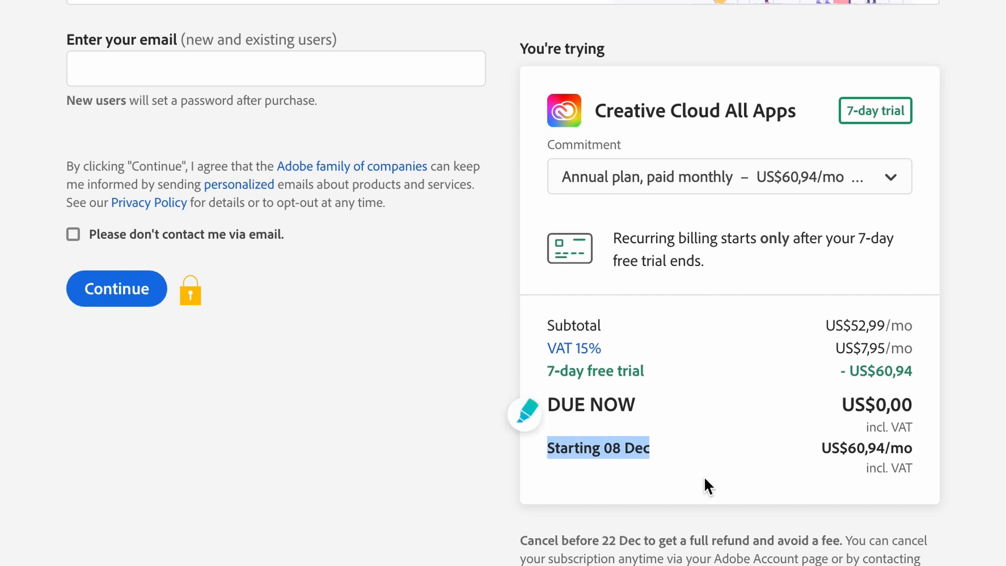
mouse_move(876, 456)
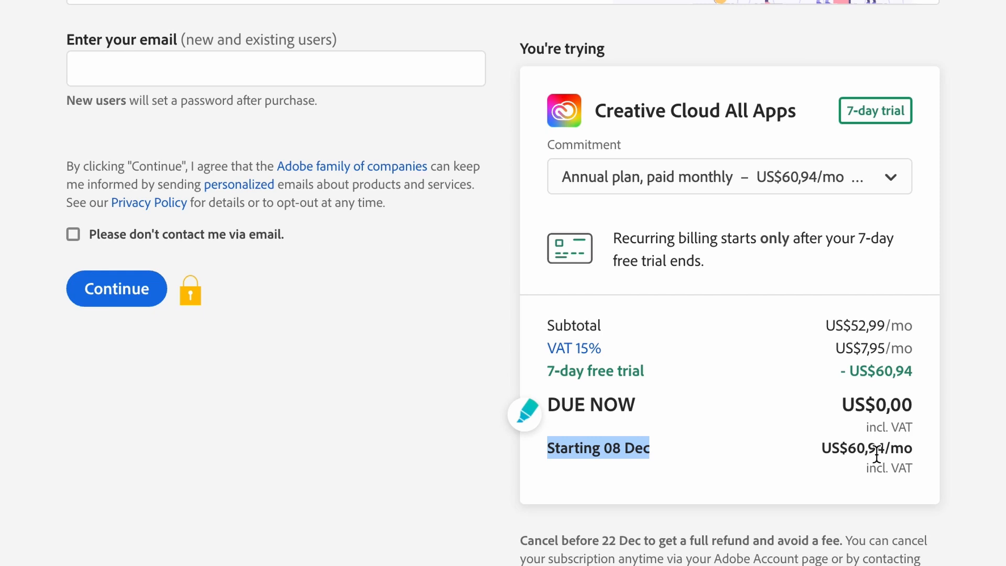
mouse_move(746, 468)
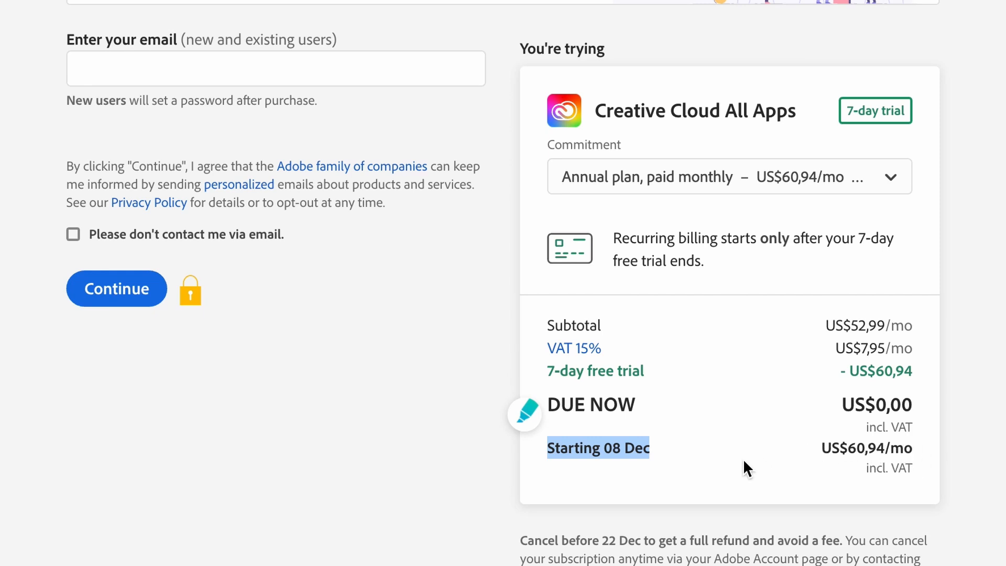
scroll("down", 3)
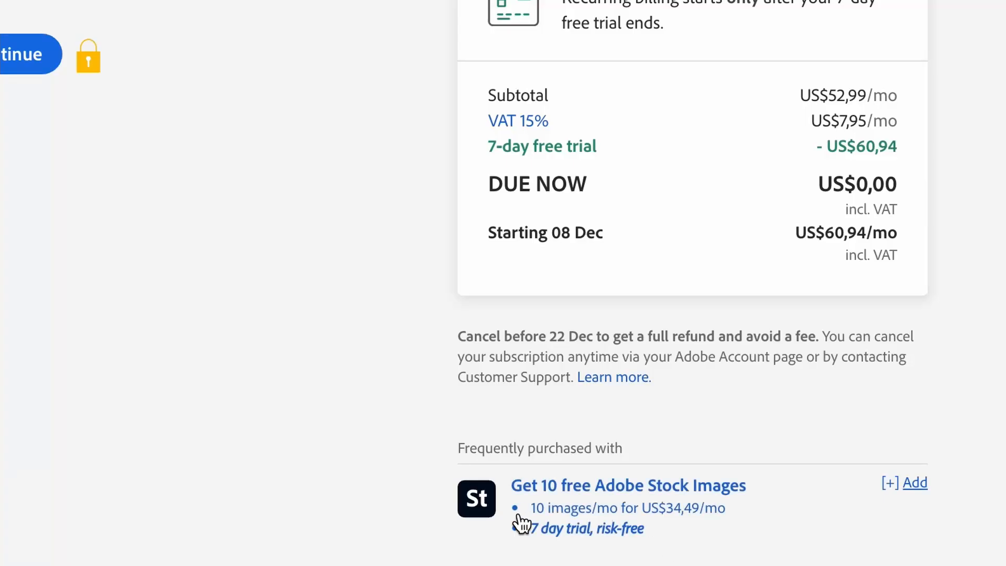
mouse_move(698, 507)
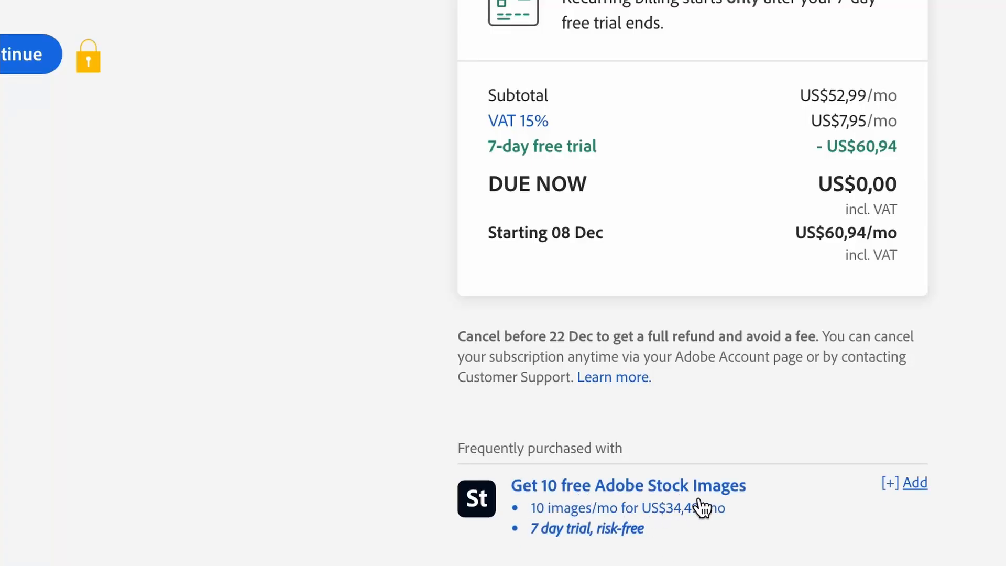
mouse_move(873, 509)
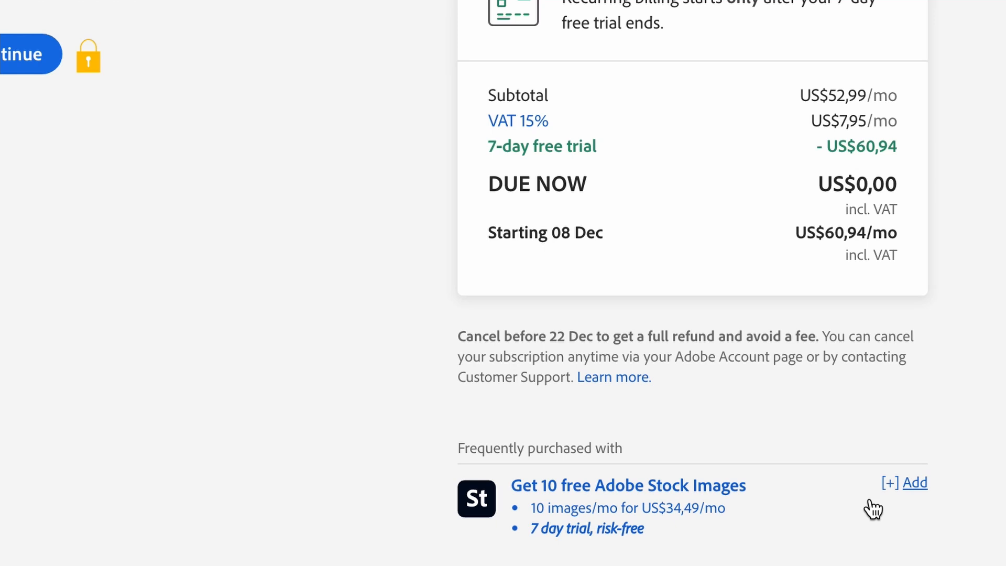
Step: Add the Adobe Stock 10-assets trial, raising billing to US$95,43/mo, and highlight Starting 08 Dec
left_click(912, 482)
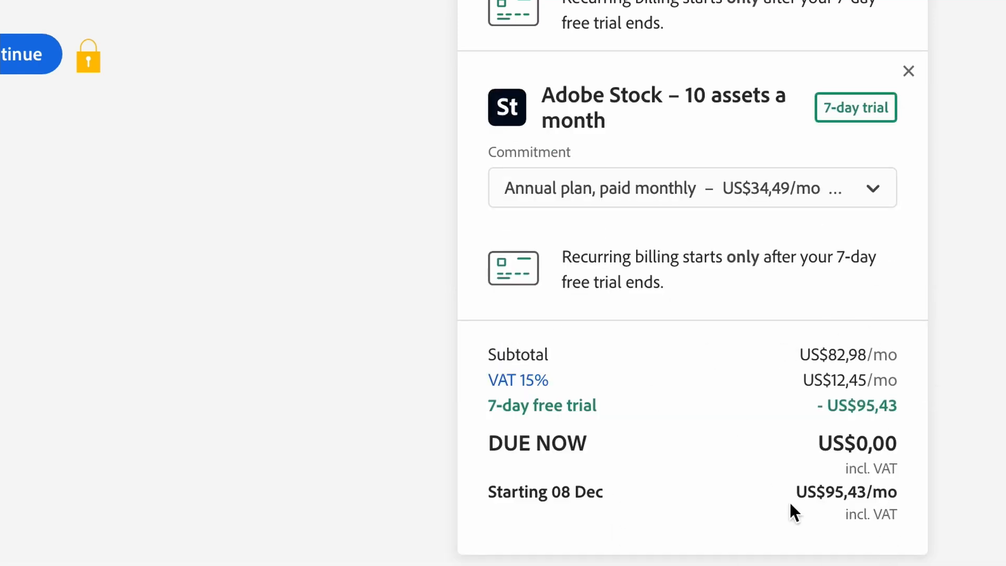
mouse_move(797, 468)
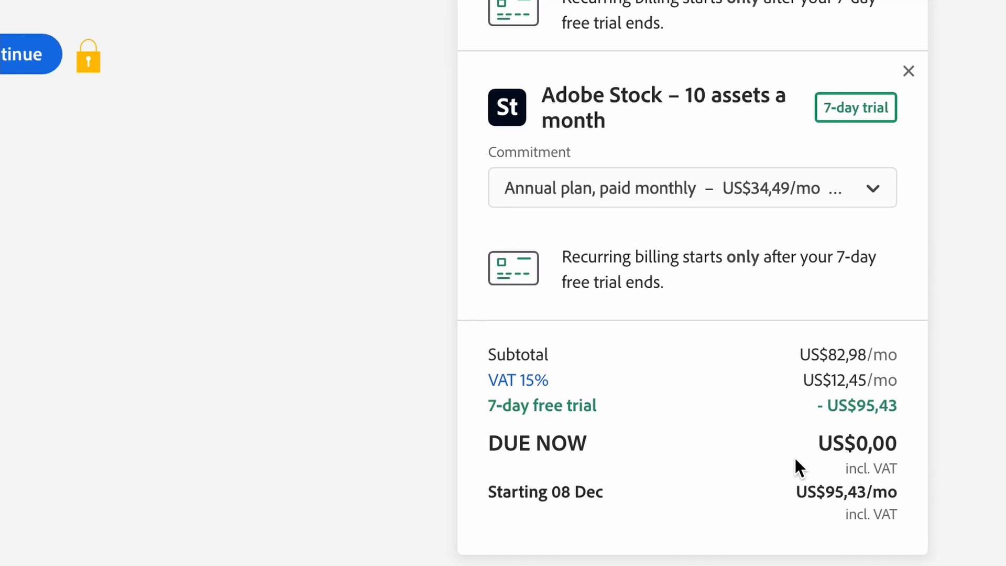
scroll("up", 3)
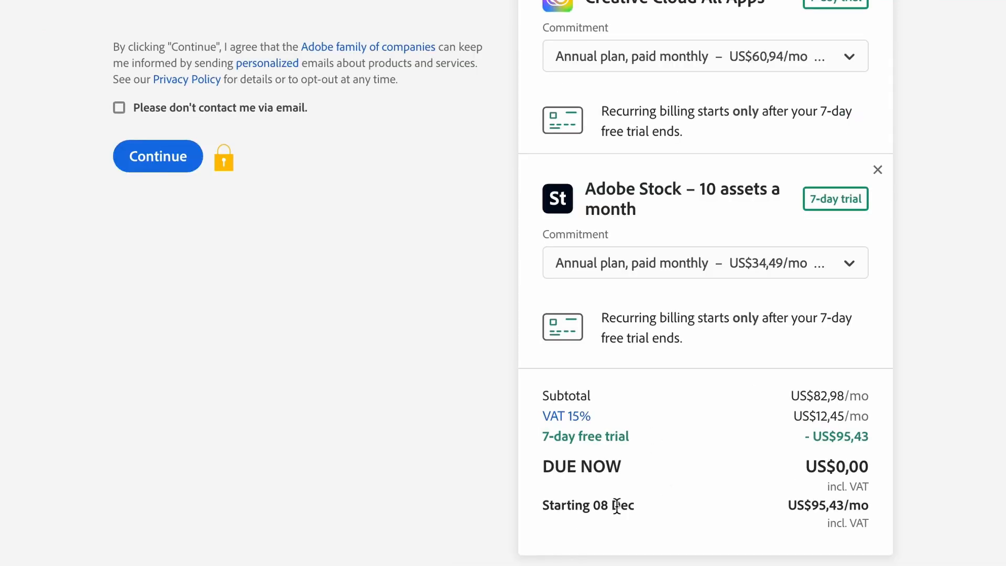
double_click(587, 504)
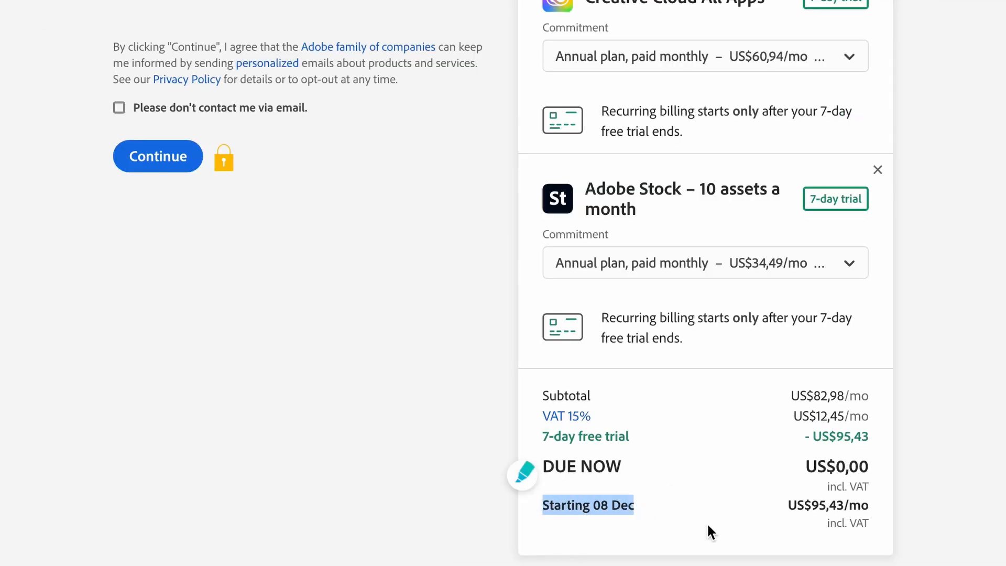
mouse_move(734, 530)
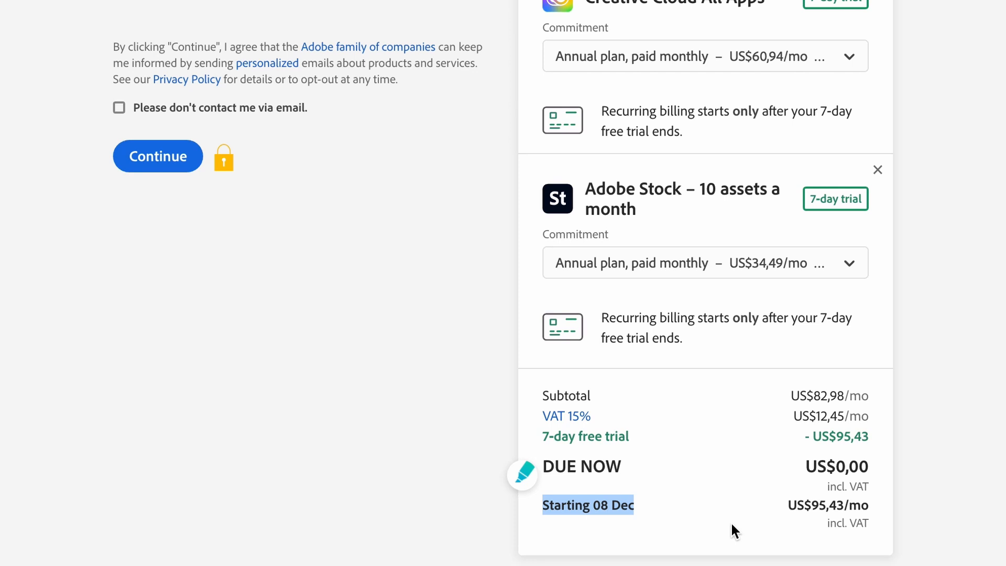
mouse_move(725, 426)
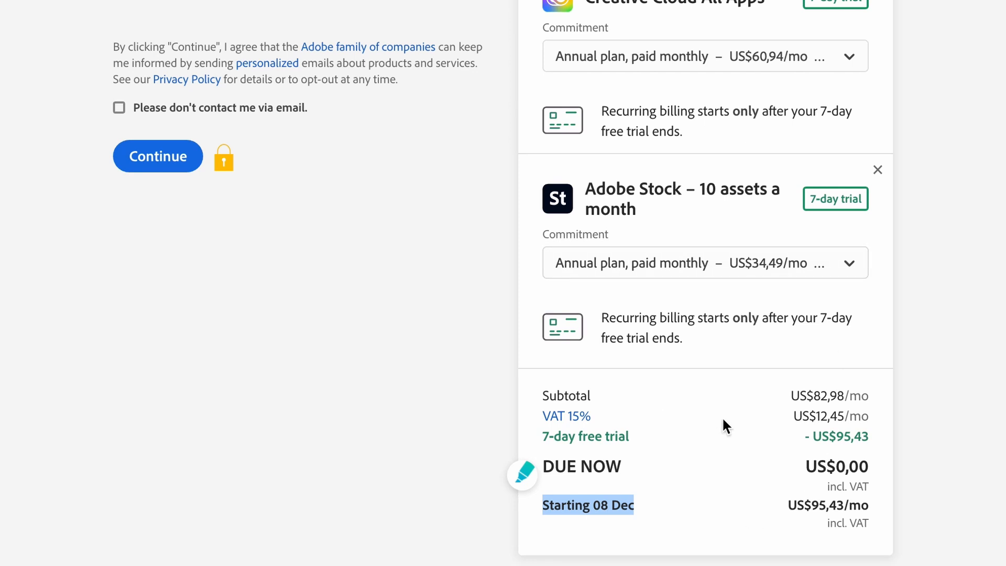
mouse_move(710, 489)
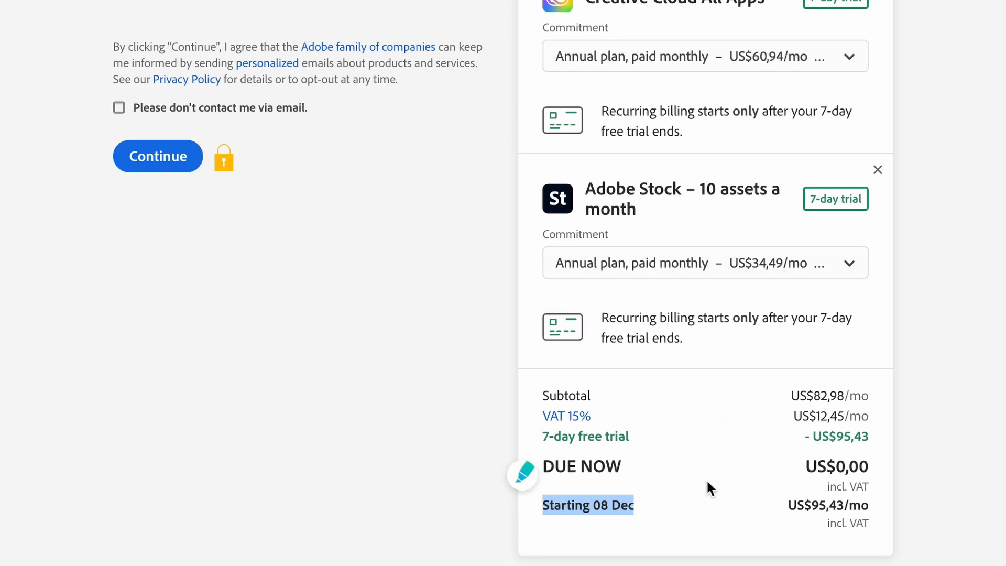
mouse_move(607, 16)
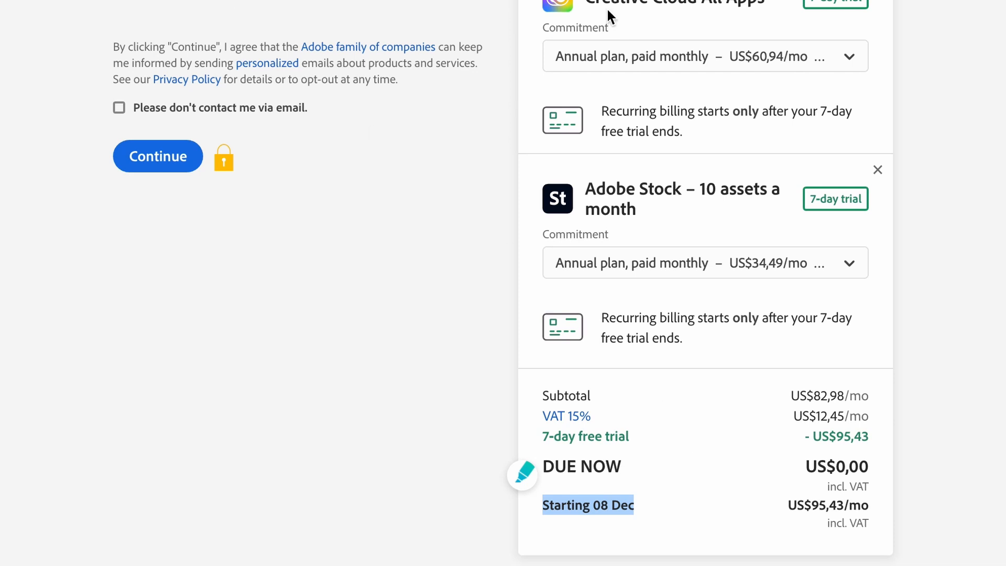
scroll("up", 3)
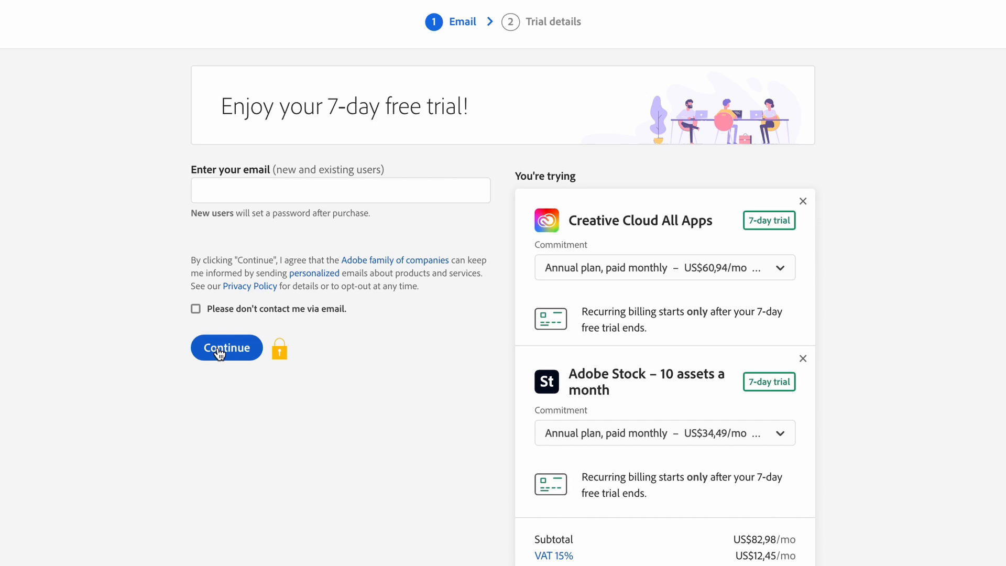
mouse_move(578, 22)
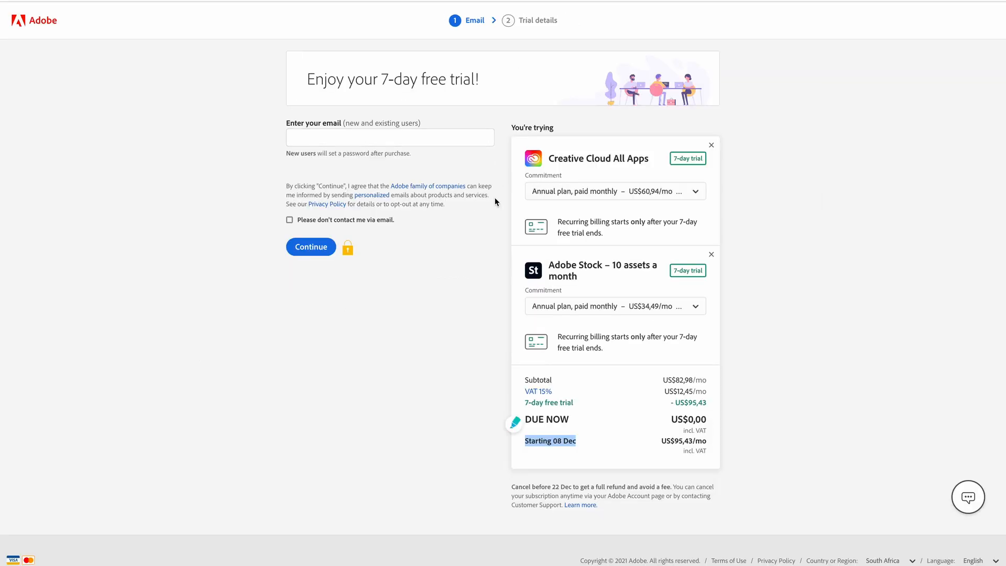
mouse_move(489, 240)
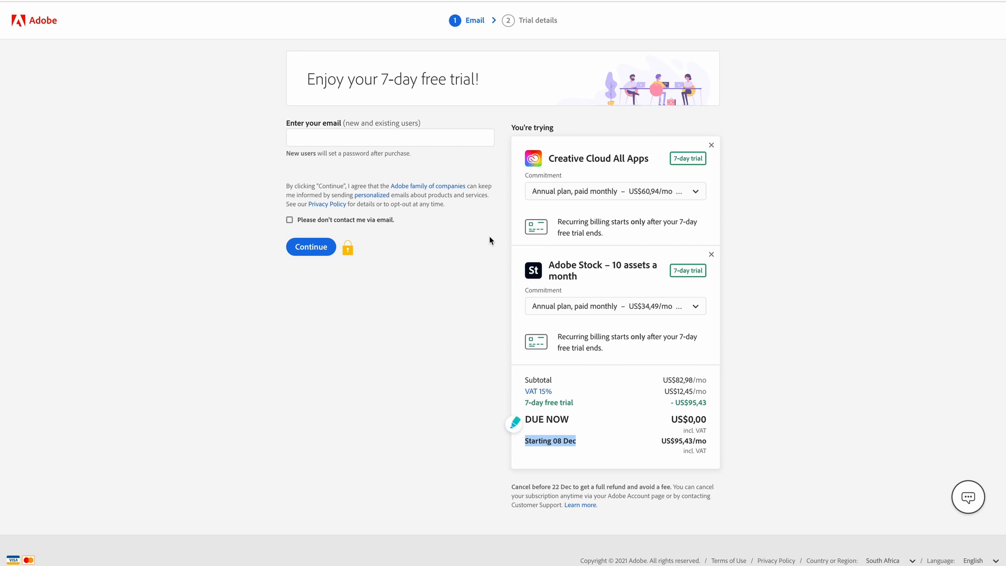
mouse_move(576, 415)
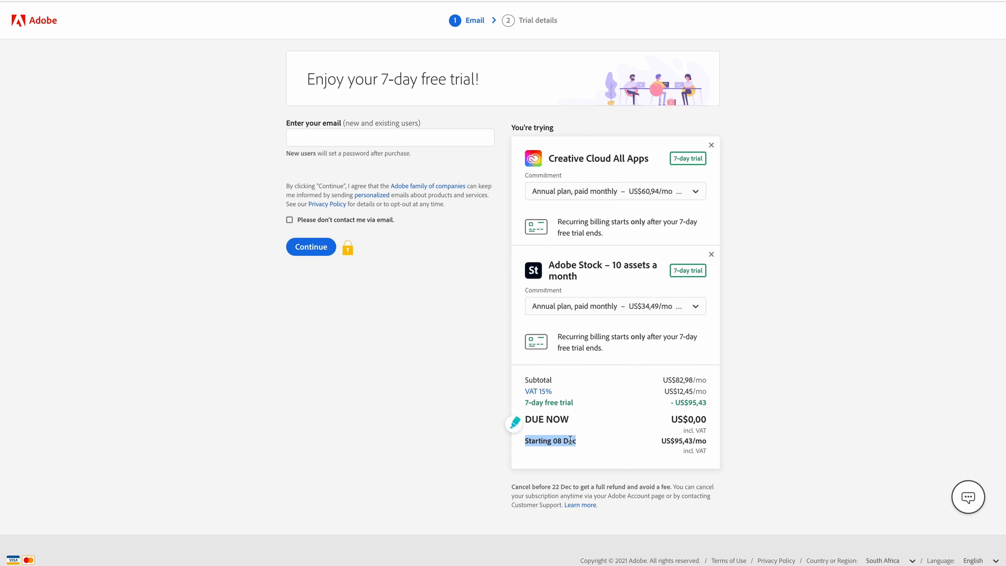
mouse_move(597, 442)
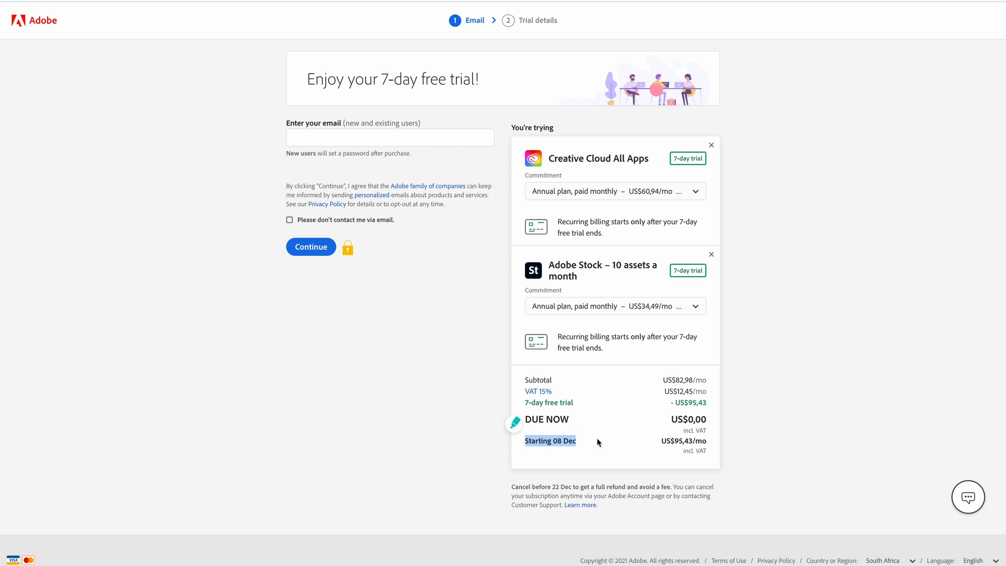